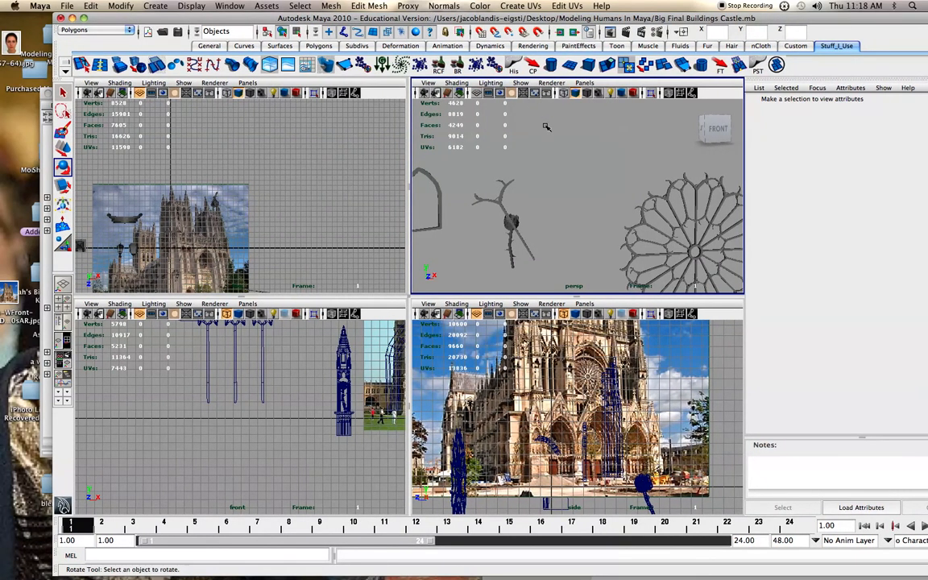
{"action": "mouse_move", "coordinate": [545, 135]}
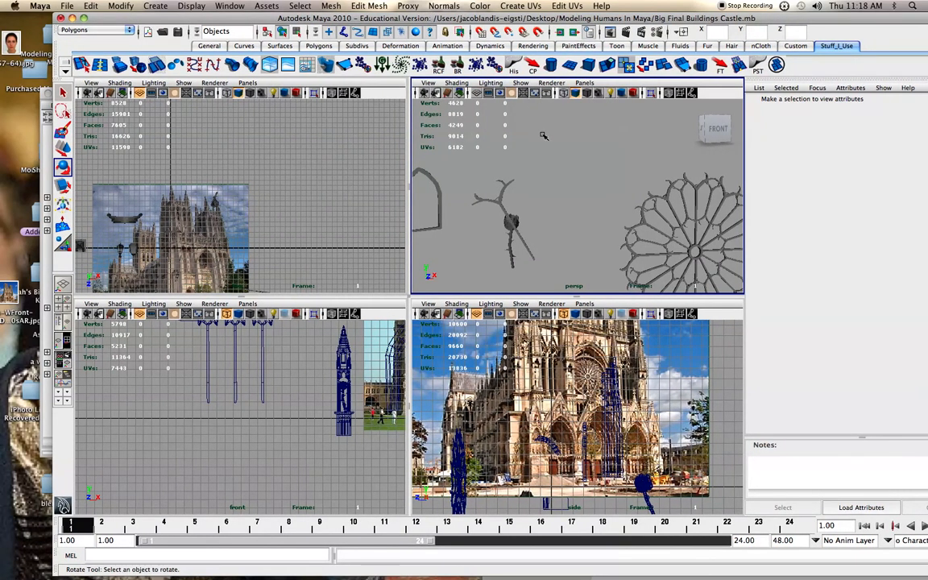
{"action": "mouse_move", "coordinate": [573, 234]}
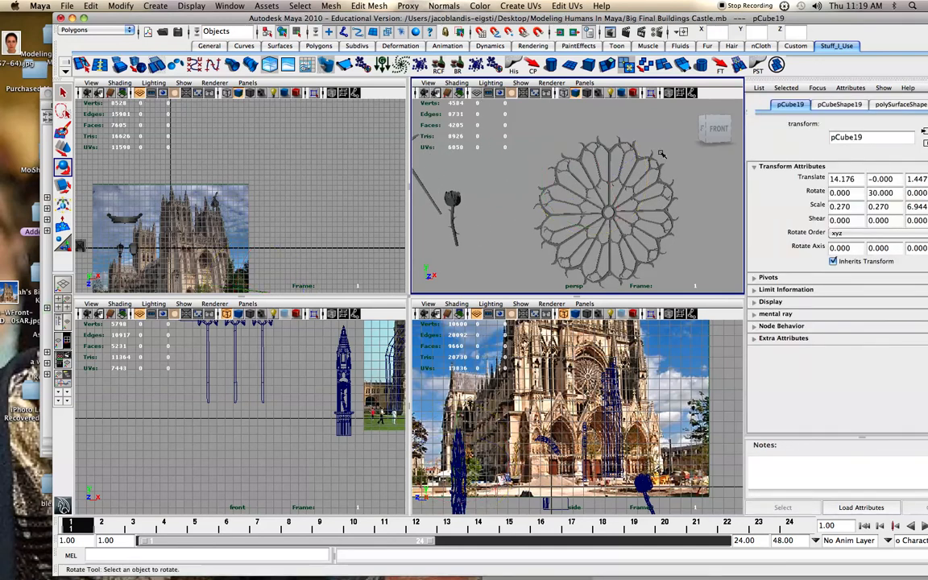
- Select the pCube42 spoke piece and shift it slightly with the Move tool
{"action": "left_click", "coordinate": [587, 171]}
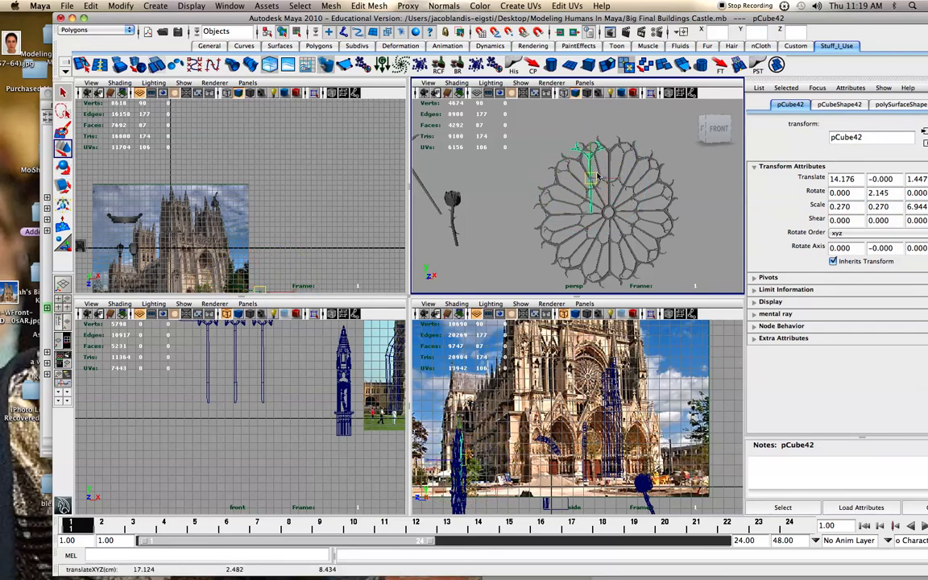
{"action": "left_click_drag", "start_coordinate": [593, 180], "coordinate": [628, 170]}
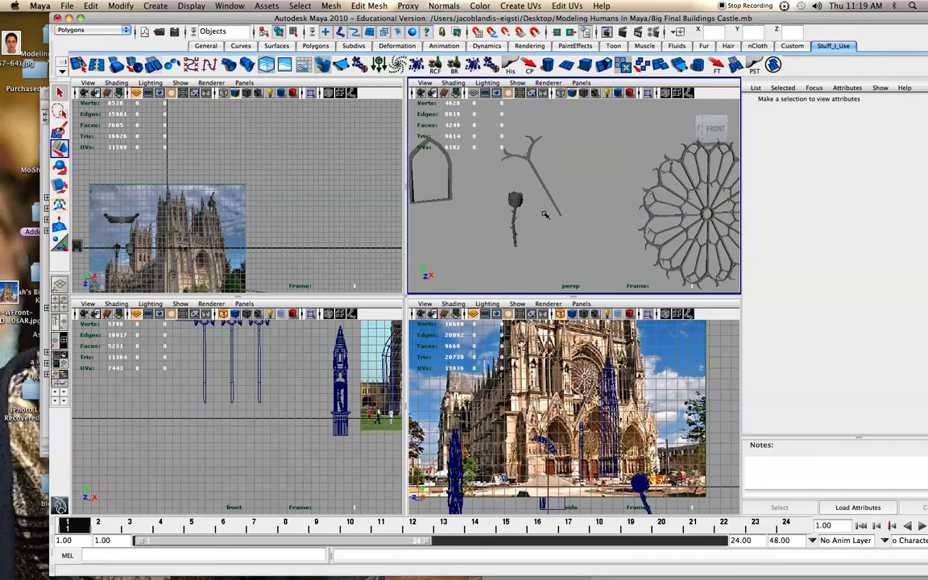
- Browse the Proxy and Modify menus, then select the three-armed spoke pCube41
{"action": "left_click", "coordinate": [522, 200]}
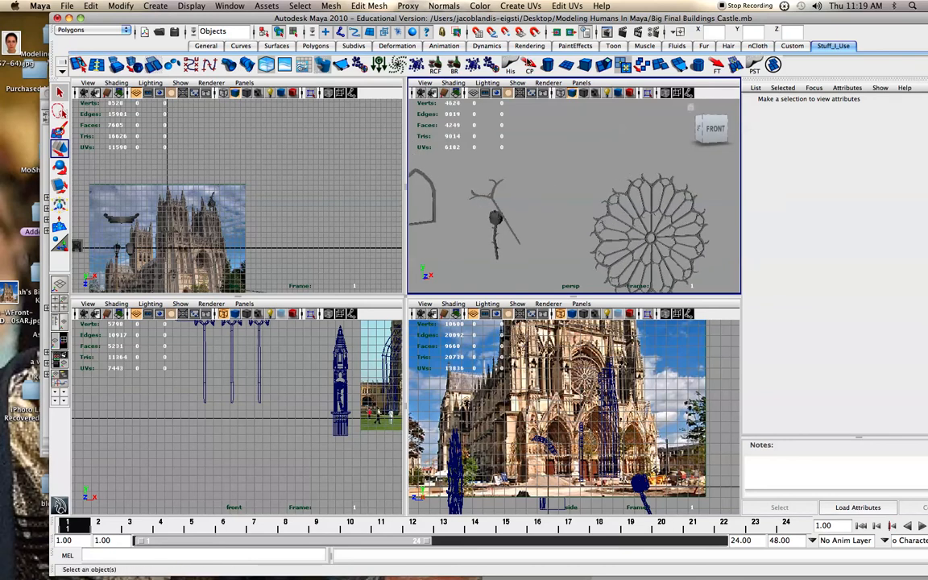
{"action": "left_click", "coordinate": [408, 7]}
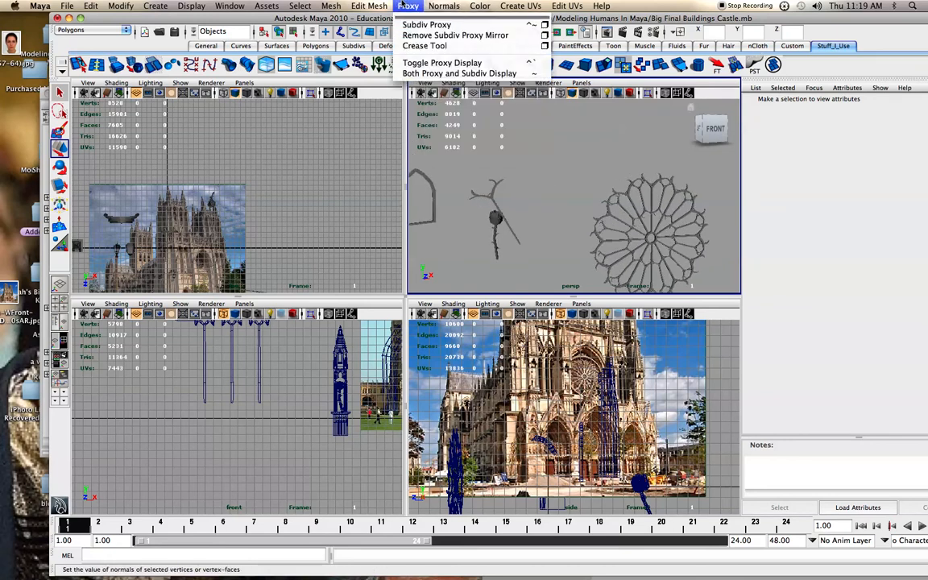
{"action": "left_click", "coordinate": [369, 7]}
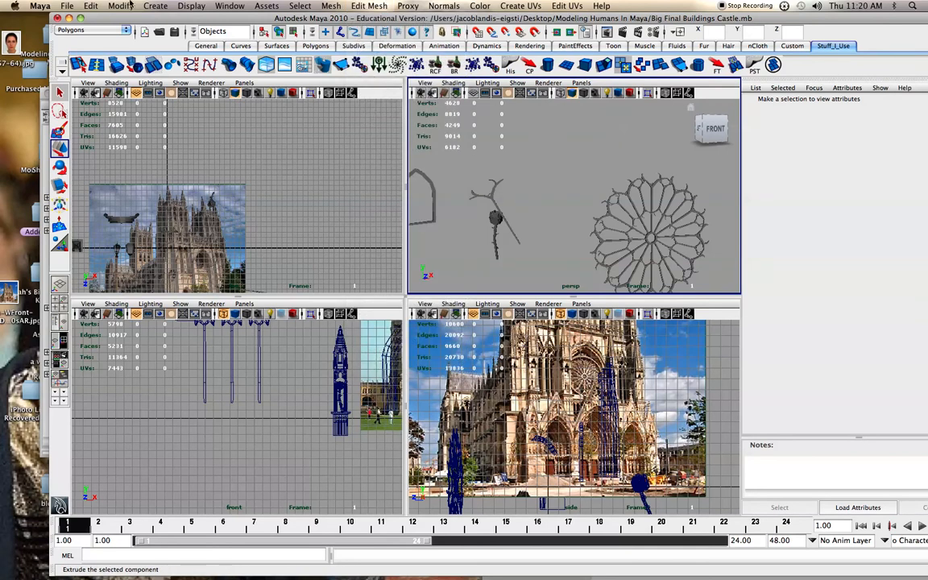
{"action": "left_click", "coordinate": [119, 6]}
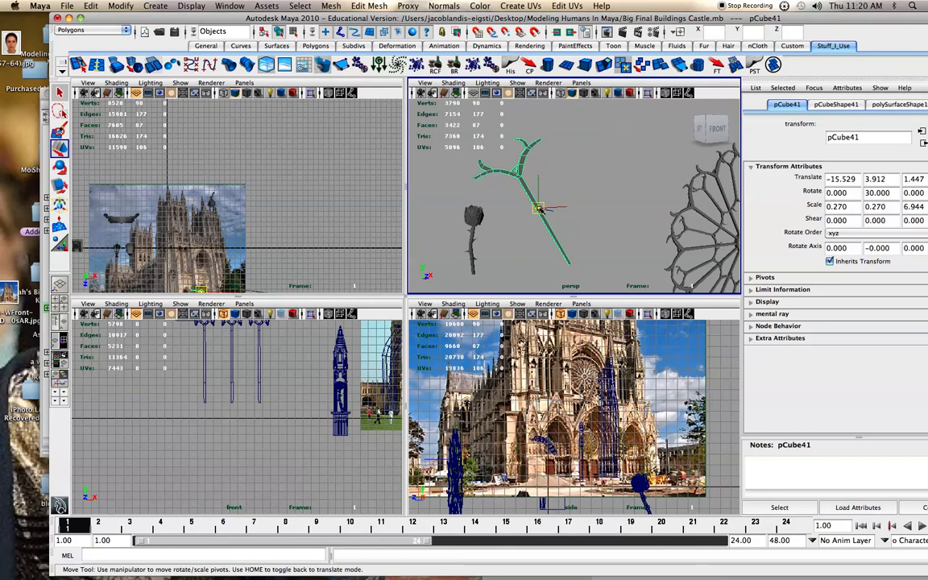
- Drag pCube41 to the rose window's rim with its rotation at zero
{"action": "left_click_drag", "start_coordinate": [538, 208], "coordinate": [568, 261]}
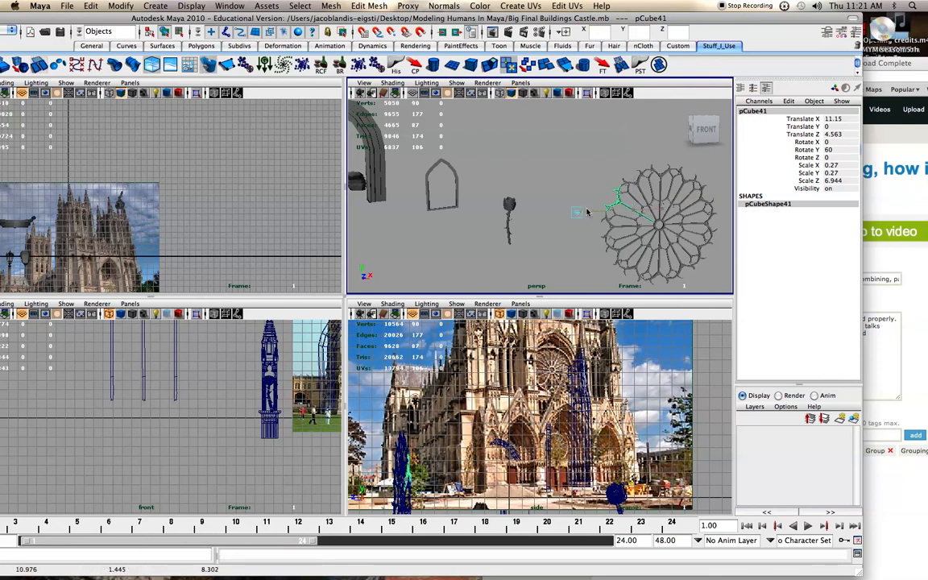
- Duplicate the spoke piece as pCube42 at the rose window's rim
{"action": "left_click", "coordinate": [631, 211]}
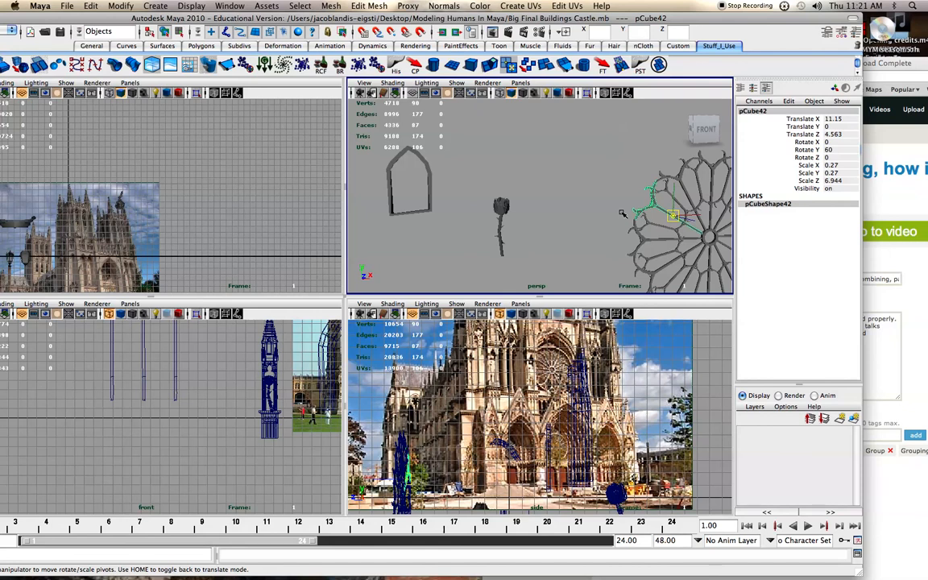
{"action": "mouse_move", "coordinate": [780, 206]}
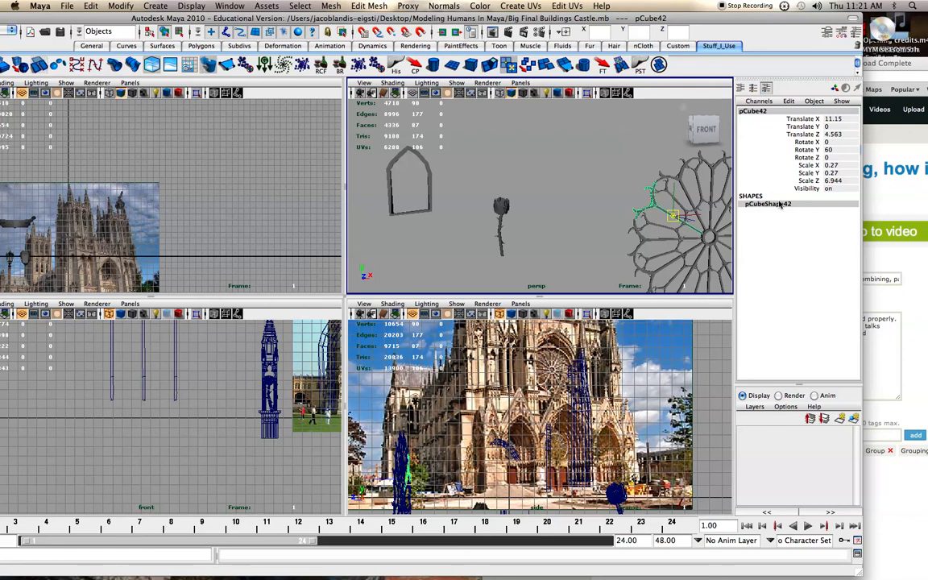